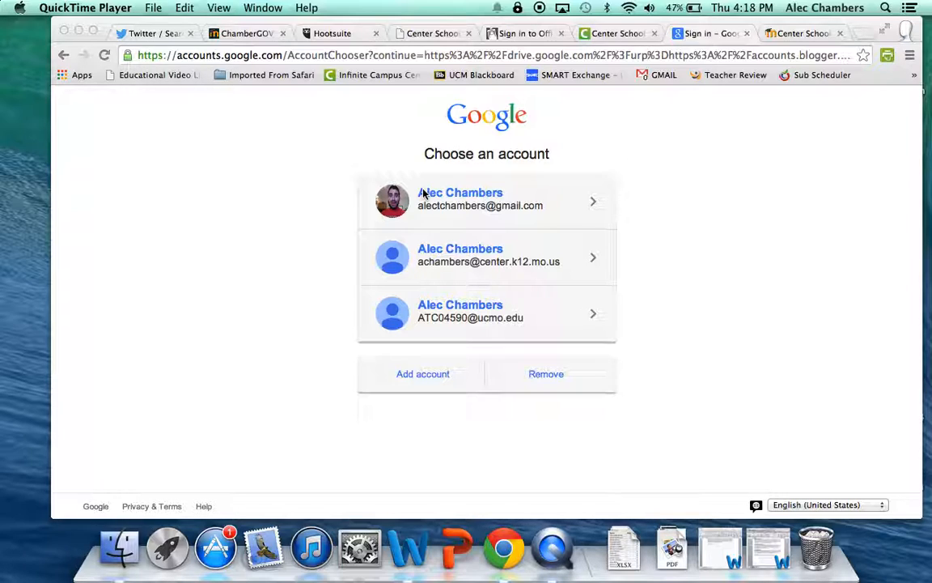
{"action": "mouse_move", "coordinate": [750, 52]}
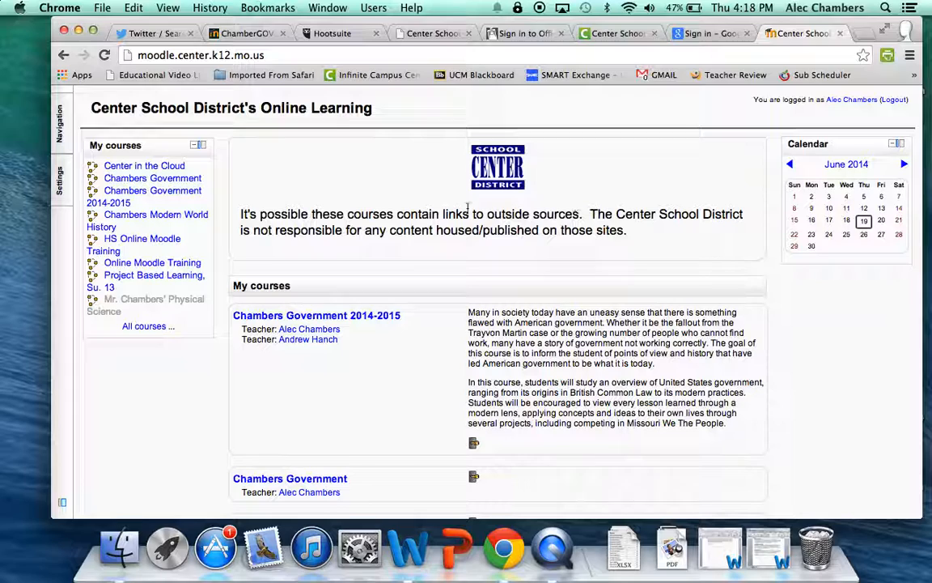
{"action": "mouse_move", "coordinate": [393, 231]}
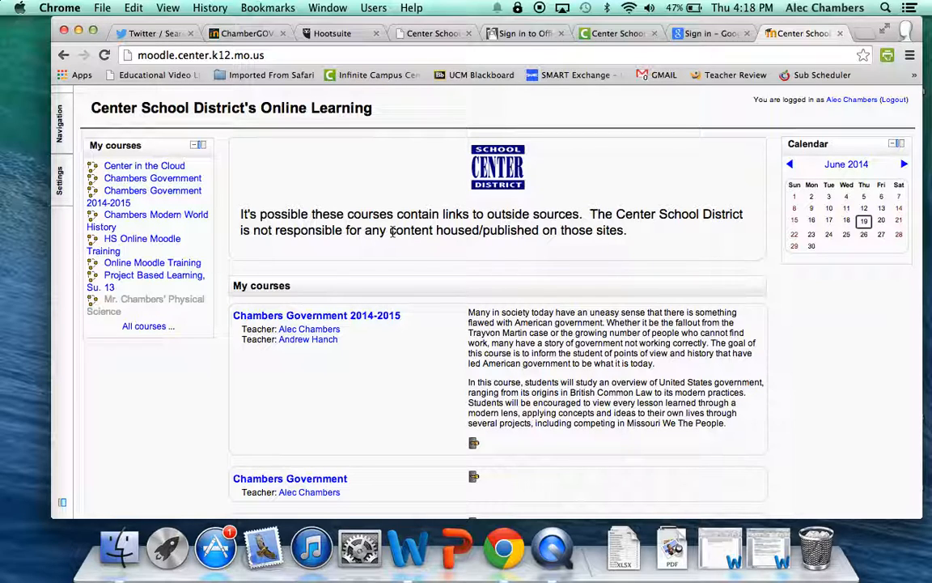
Step: Open the US Government 2014-2015 course and scroll down to the Technology Module section
{"action": "scroll", "scroll_direction": "down", "scroll_amount": 3}
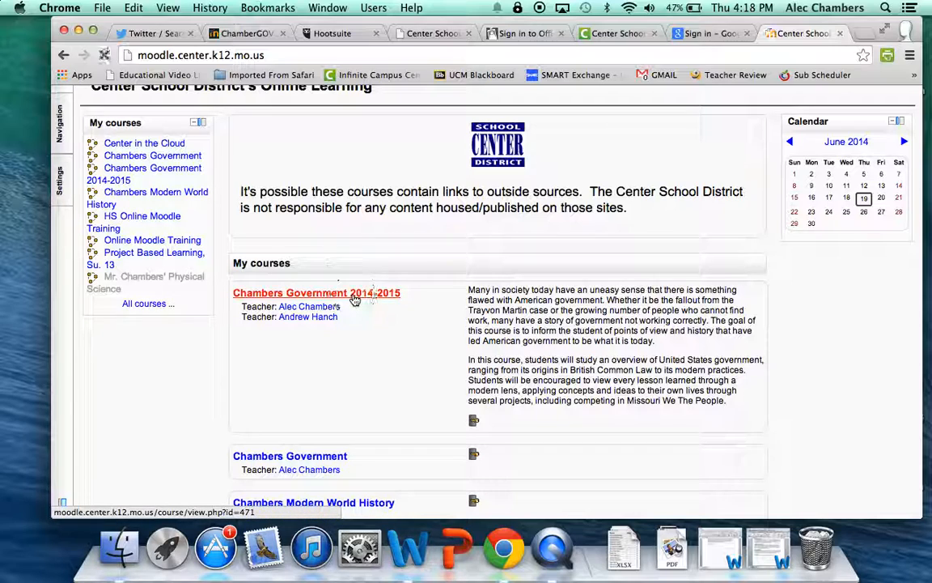
{"action": "left_click", "coordinate": [317, 293]}
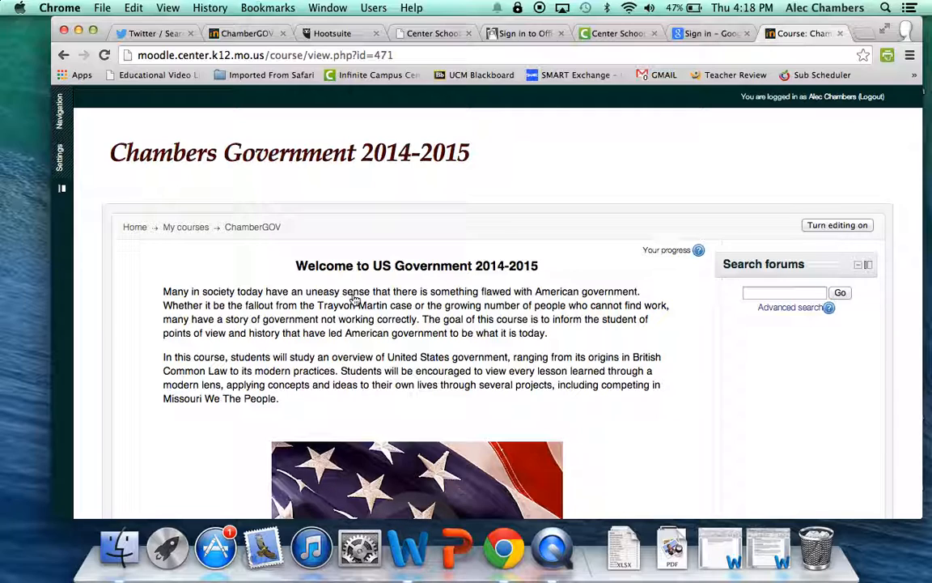
{"action": "mouse_move", "coordinate": [669, 341]}
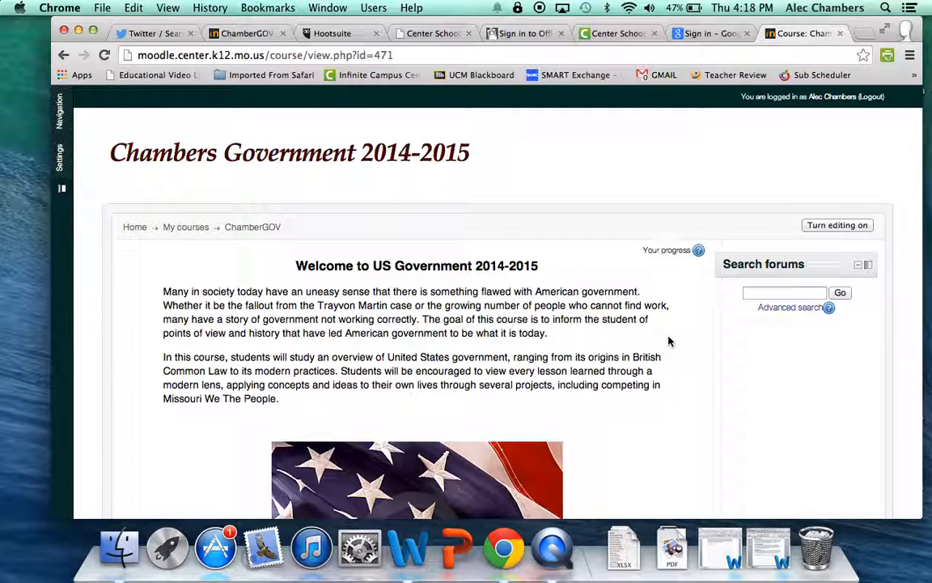
{"action": "scroll", "scroll_direction": "down", "scroll_amount": 3}
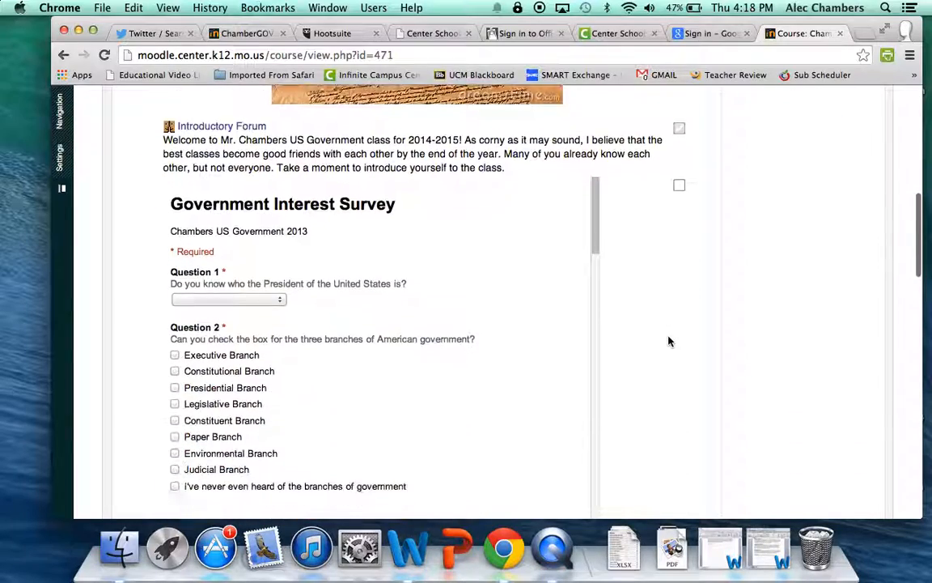
{"action": "scroll", "scroll_direction": "down", "scroll_amount": 3}
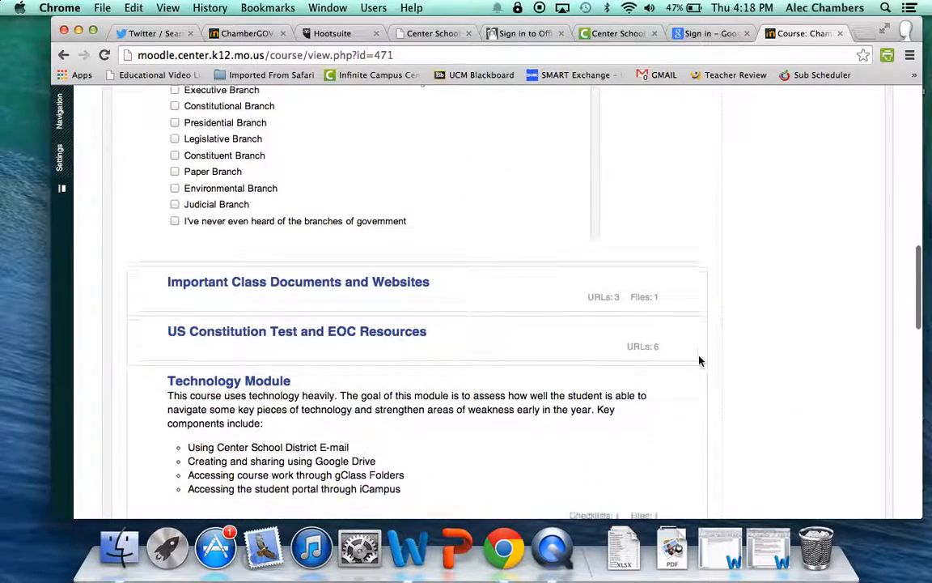
{"action": "scroll", "scroll_direction": "down", "scroll_amount": 3}
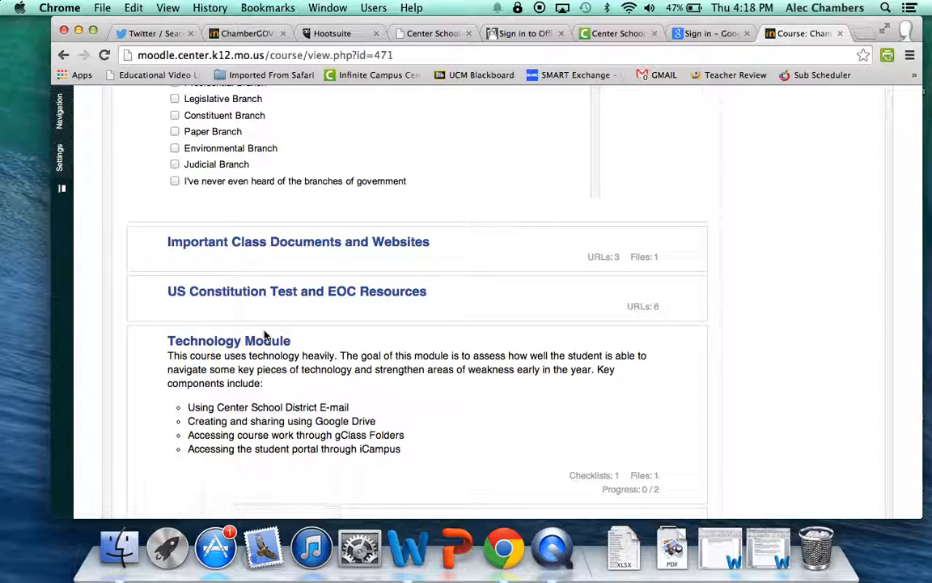
Step: Open the Technology Module section alone and scroll to its checklist and Windows 8 Intro video
{"action": "left_click", "coordinate": [229, 340]}
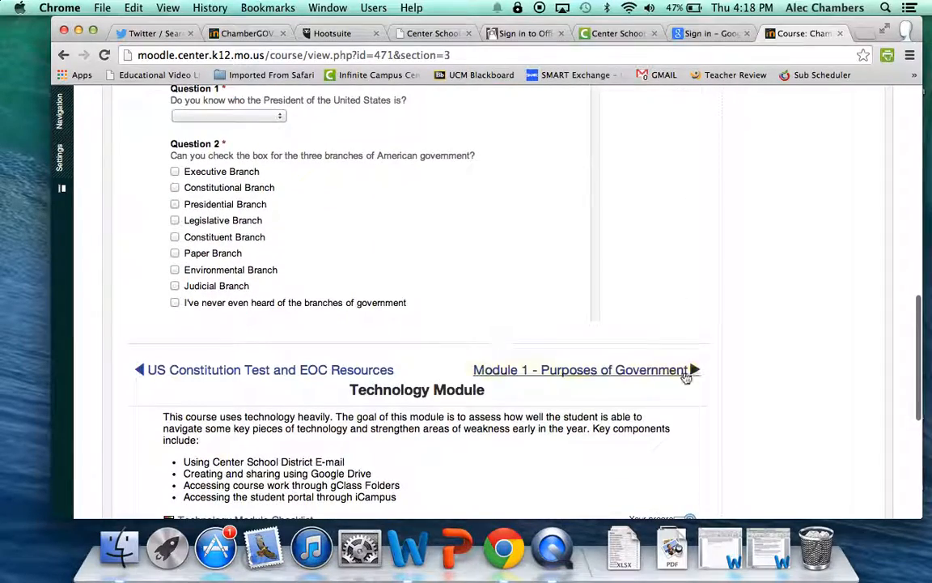
{"action": "scroll", "scroll_direction": "down", "scroll_amount": 3}
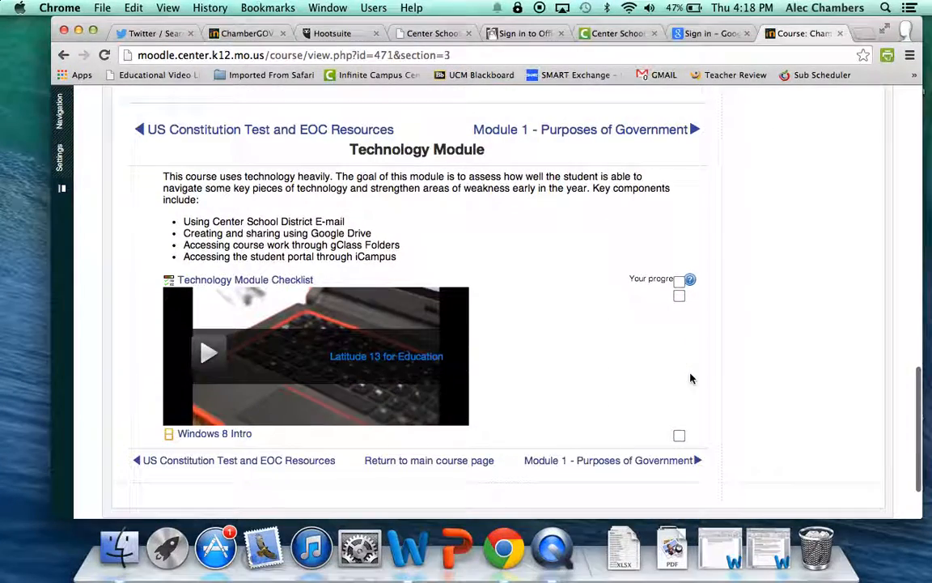
{"action": "mouse_move", "coordinate": [413, 251]}
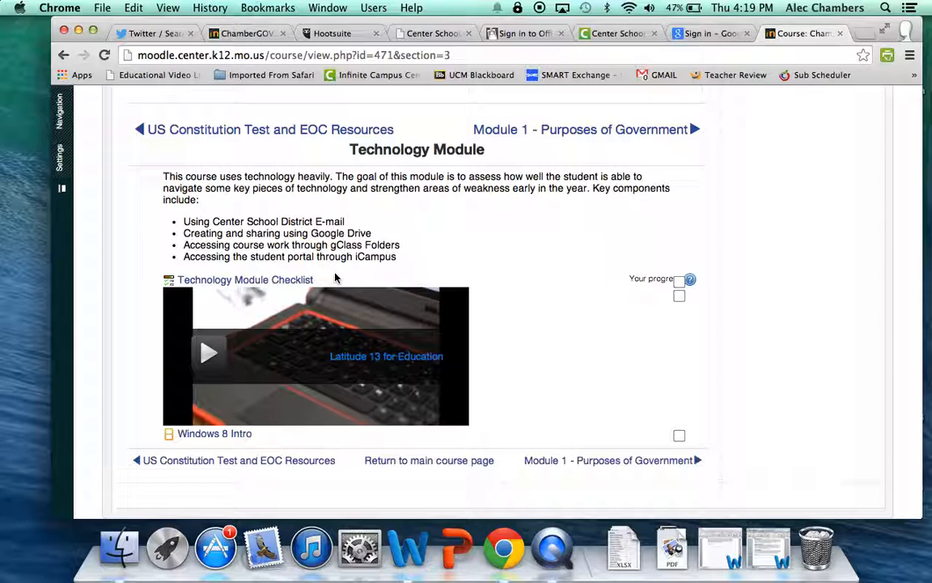
Step: Open the Technology Module Checklist and tick the Government Interest Survey and introductory e-mail items
{"action": "left_click", "coordinate": [245, 279]}
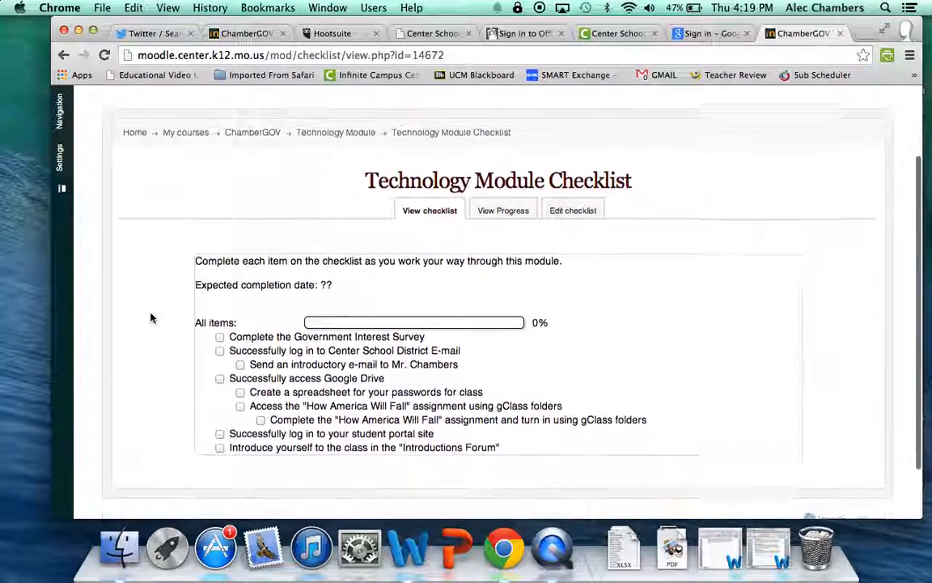
{"action": "scroll", "scroll_direction": "down", "scroll_amount": 3}
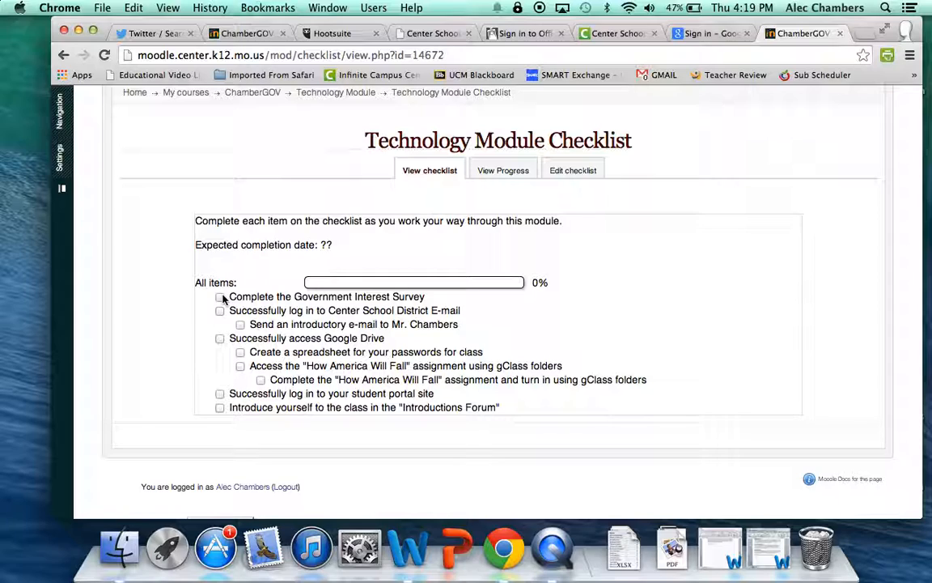
{"action": "left_click", "coordinate": [220, 296]}
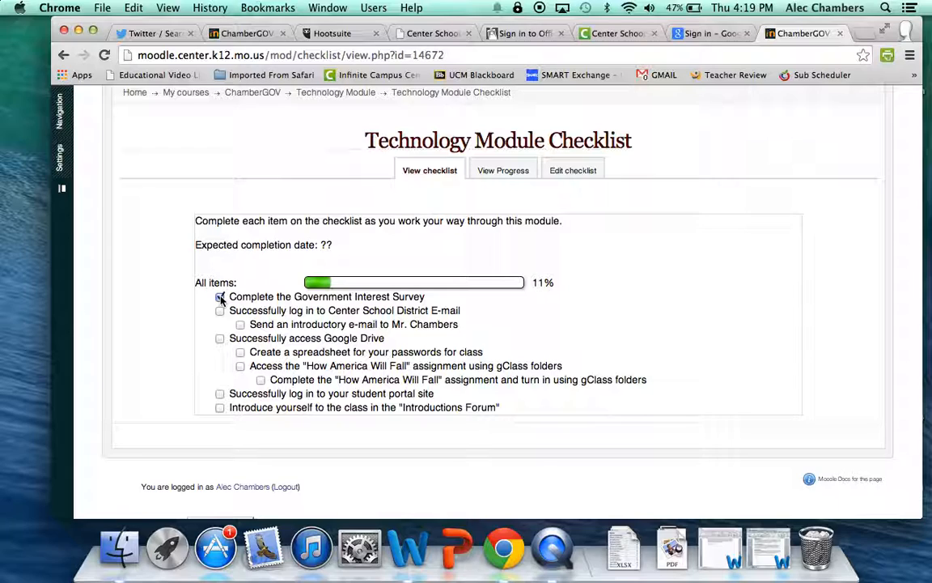
{"action": "left_click", "coordinate": [220, 296]}
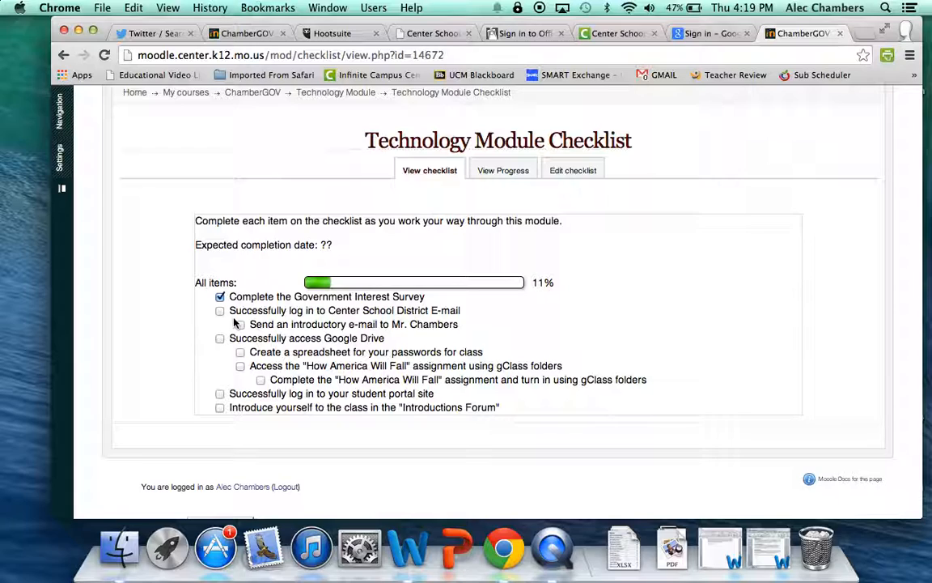
{"action": "left_click", "coordinate": [239, 324]}
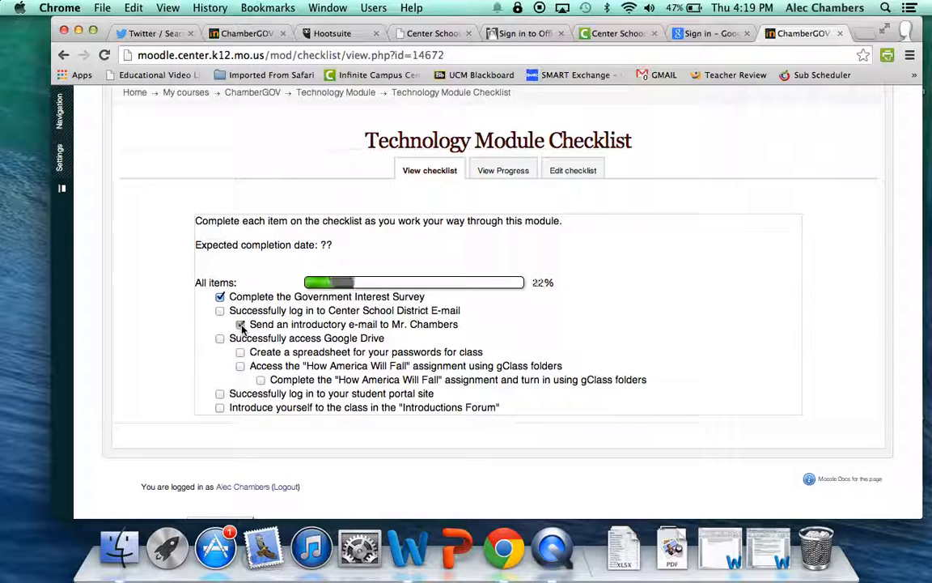
Step: Untick the district e-mail login and Government Interest Survey checklist items
{"action": "left_click", "coordinate": [221, 323]}
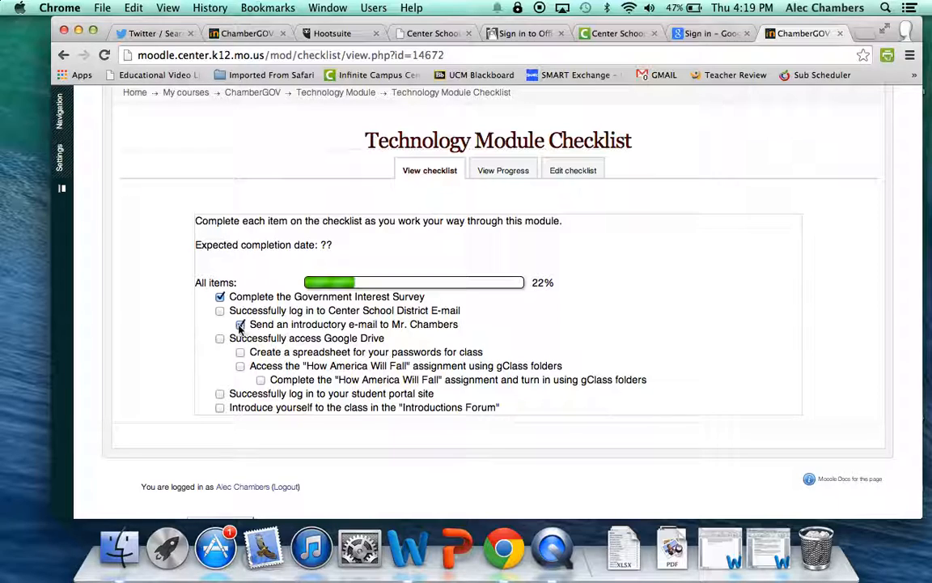
{"action": "left_click", "coordinate": [240, 324]}
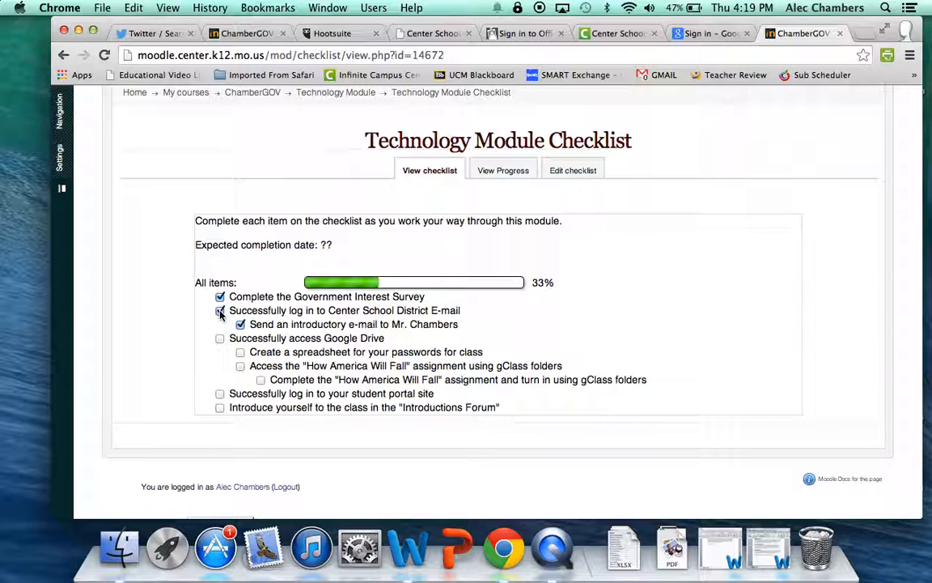
{"action": "left_click", "coordinate": [240, 324]}
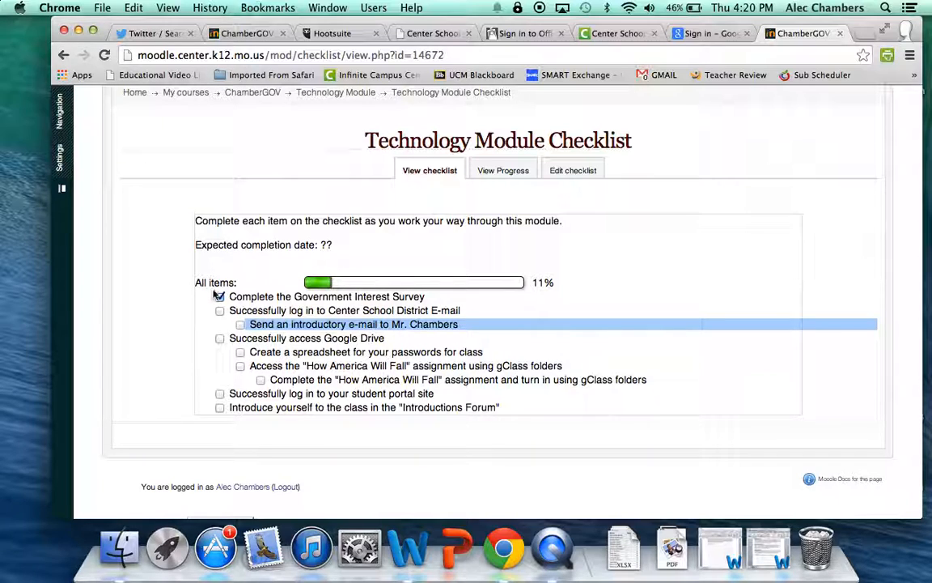
{"action": "left_click", "coordinate": [219, 297]}
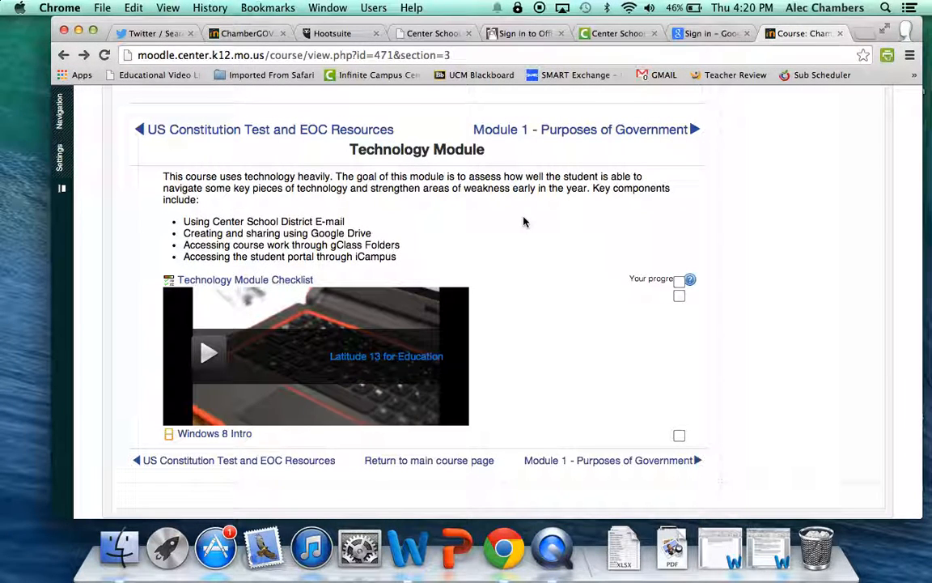
{"action": "mouse_move", "coordinate": [522, 300]}
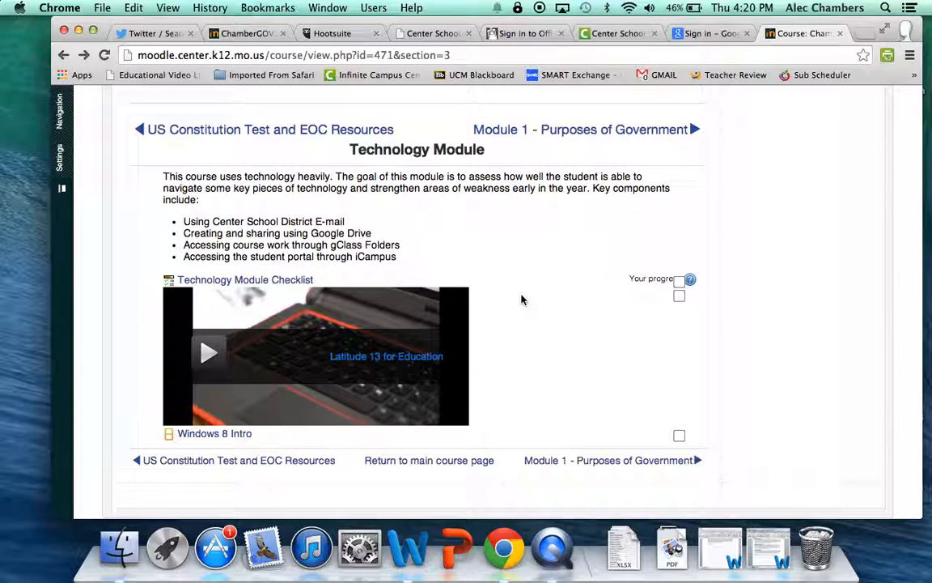
{"action": "mouse_move", "coordinate": [284, 369]}
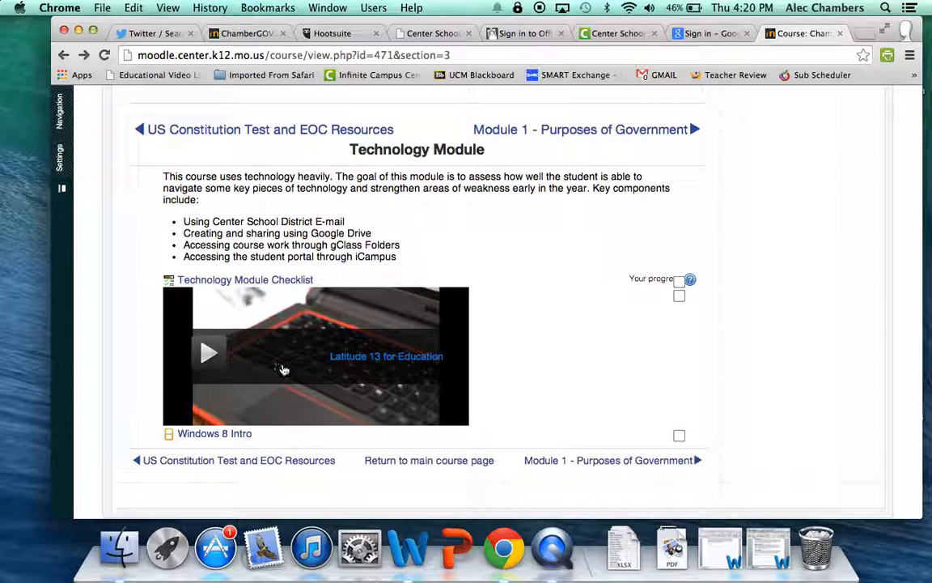
{"action": "mouse_move", "coordinate": [510, 365]}
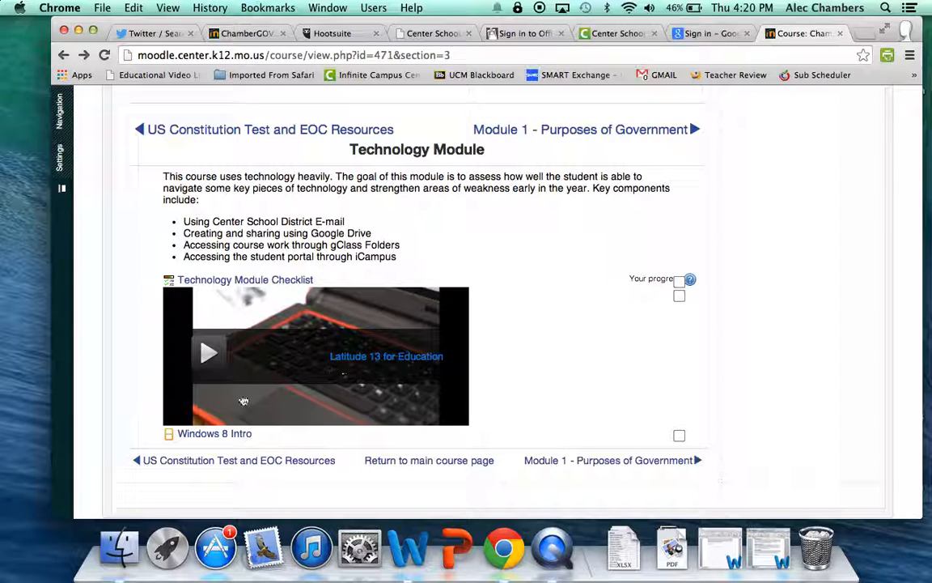
{"action": "mouse_move", "coordinate": [283, 437]}
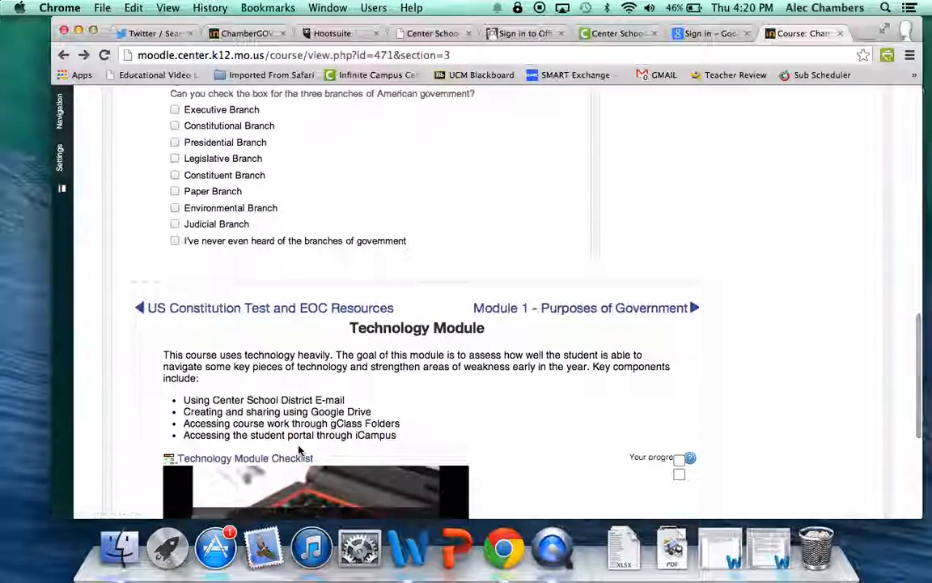
Step: Scroll through the Technology Module page's description, checklist link and Windows 8 Intro video
{"action": "scroll", "scroll_direction": "down", "scroll_amount": 3}
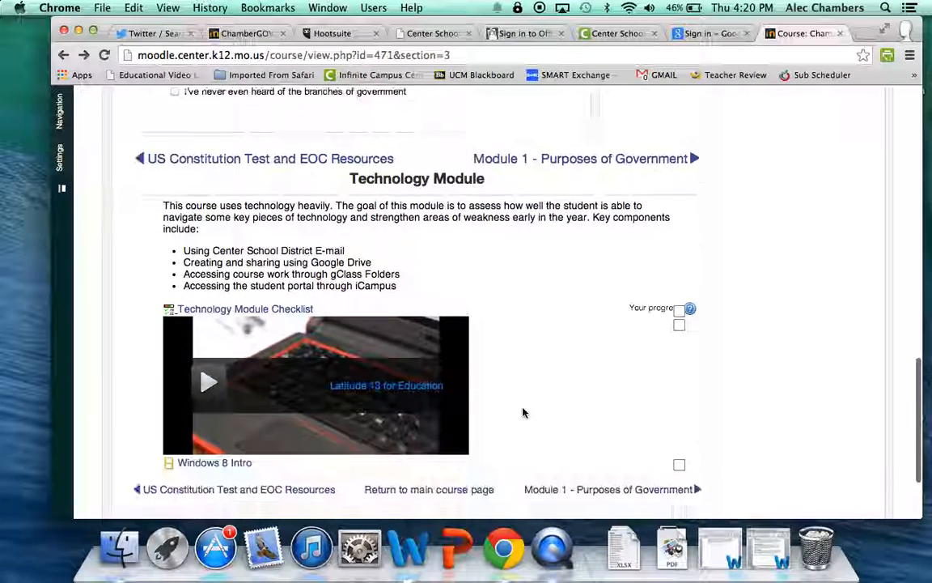
{"action": "scroll", "scroll_direction": "down", "scroll_amount": 3}
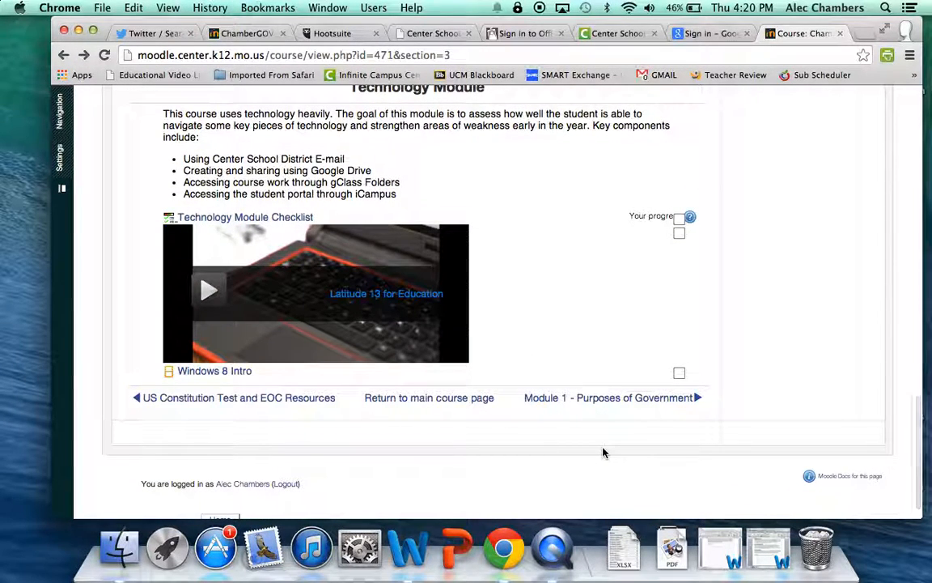
{"action": "mouse_move", "coordinate": [458, 415]}
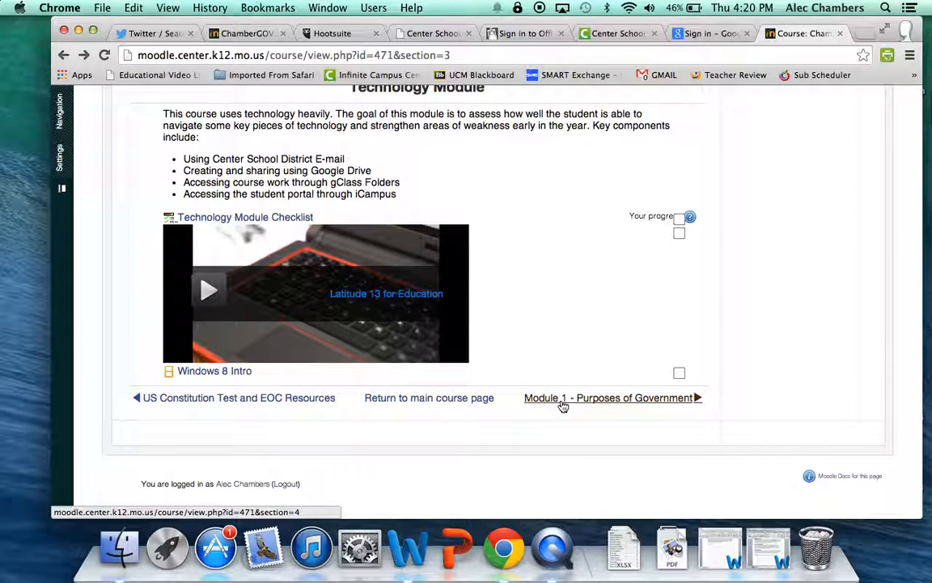
Step: Follow the next-section link to Module 1 - Purposes of Government
{"action": "left_click", "coordinate": [609, 397]}
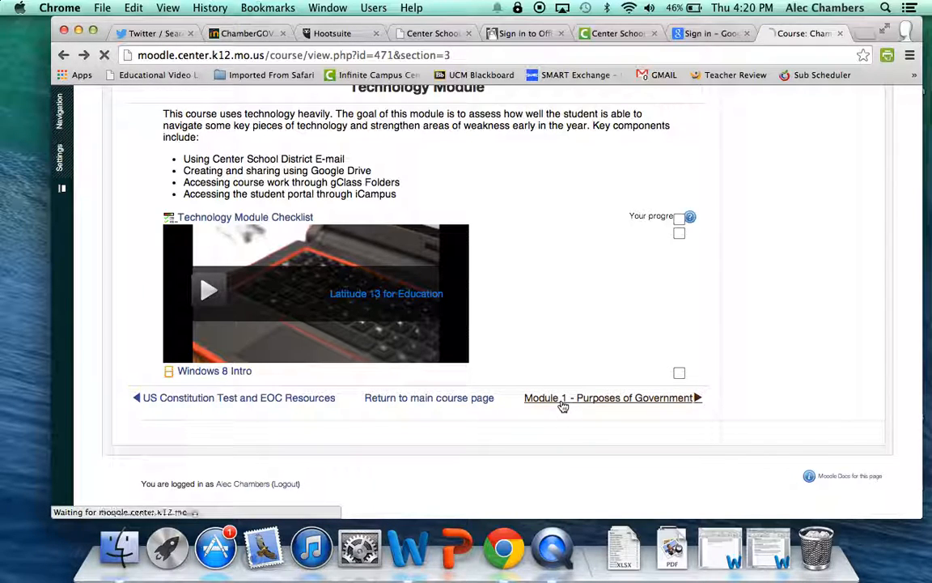
{"action": "left_click", "coordinate": [607, 397]}
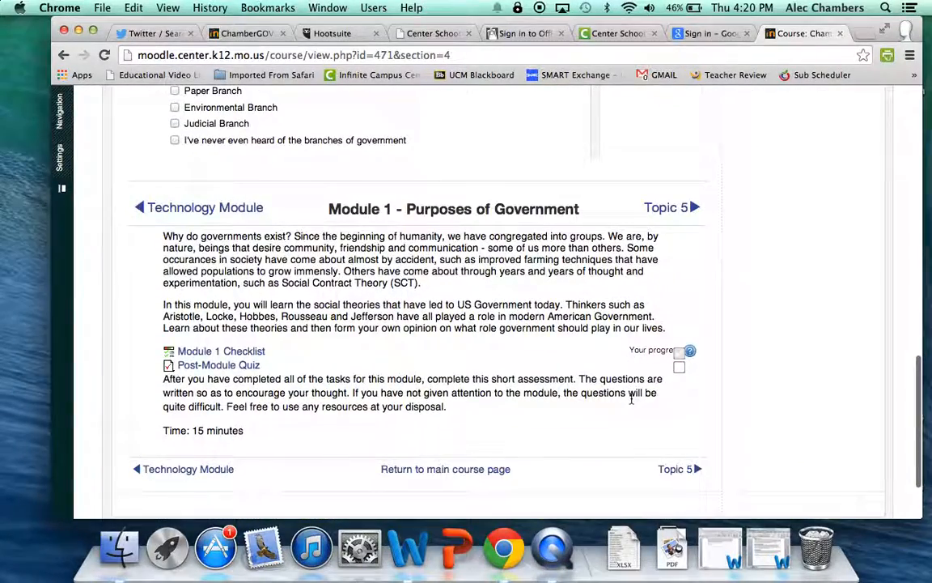
{"action": "mouse_move", "coordinate": [427, 477]}
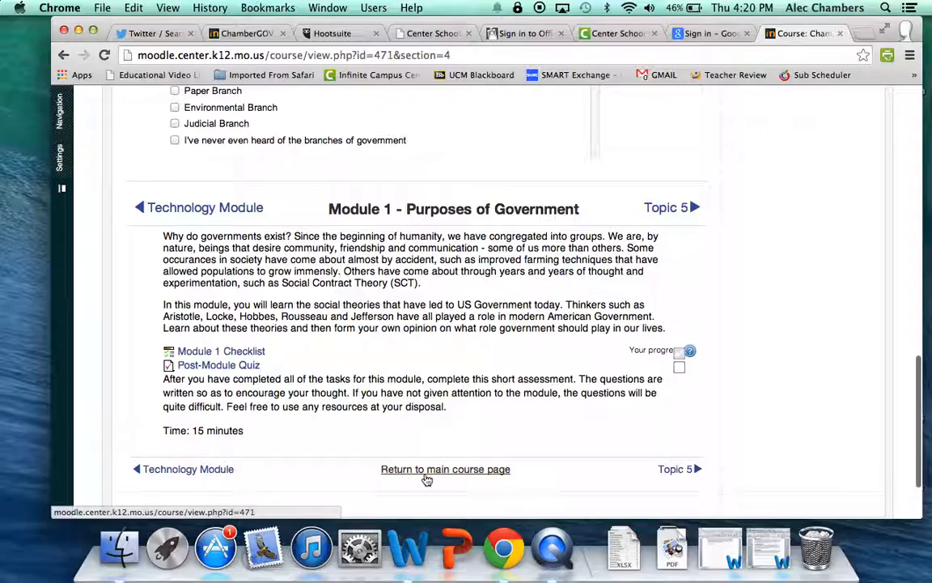
Step: Return to the main course page and scroll through the section summaries and progress counts
{"action": "left_click", "coordinate": [445, 469]}
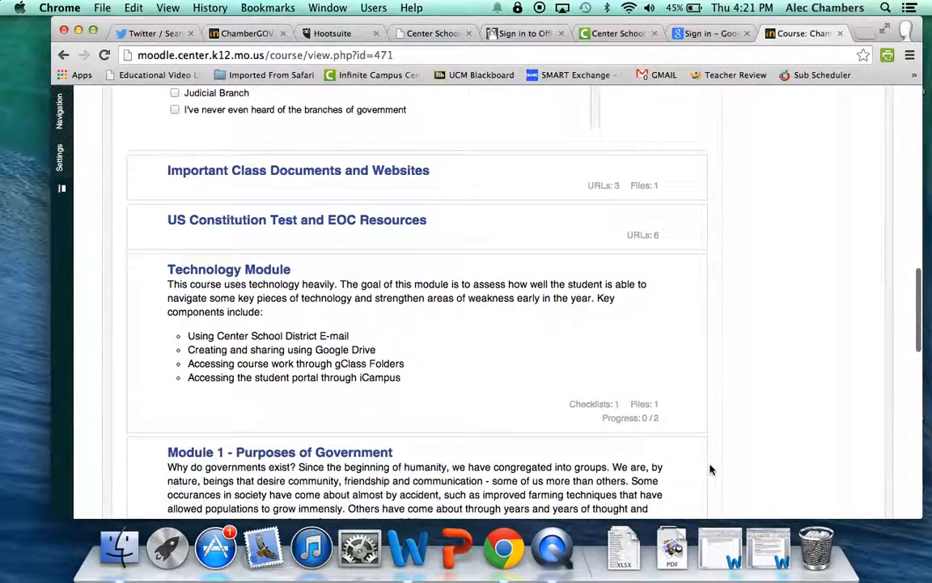
{"action": "scroll", "scroll_direction": "down", "scroll_amount": 3}
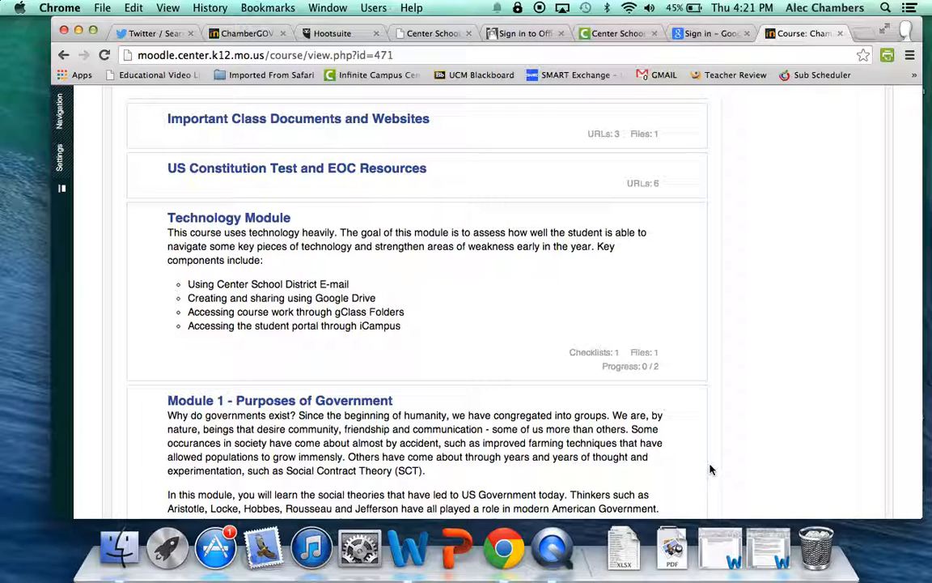
{"action": "mouse_move", "coordinate": [730, 412]}
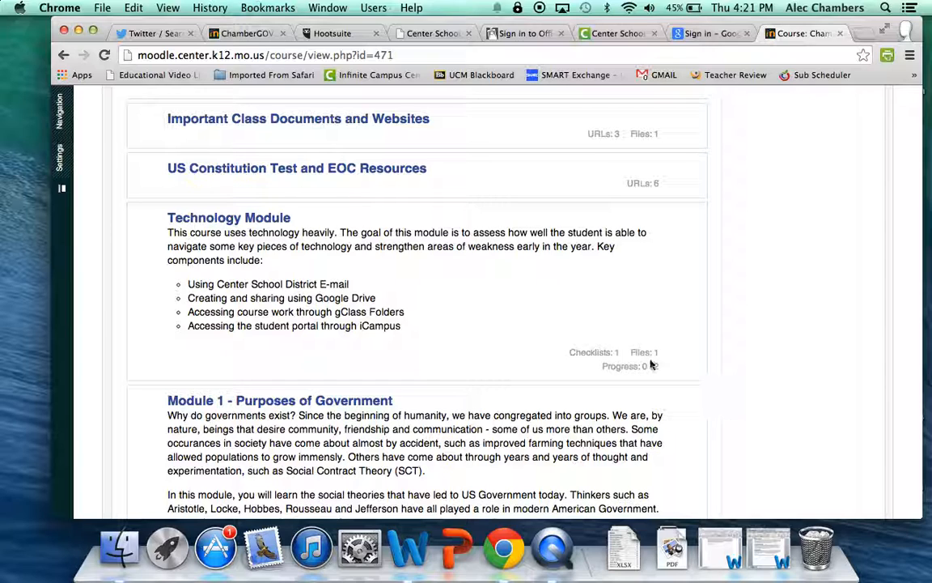
{"action": "scroll", "scroll_direction": "down", "scroll_amount": 3}
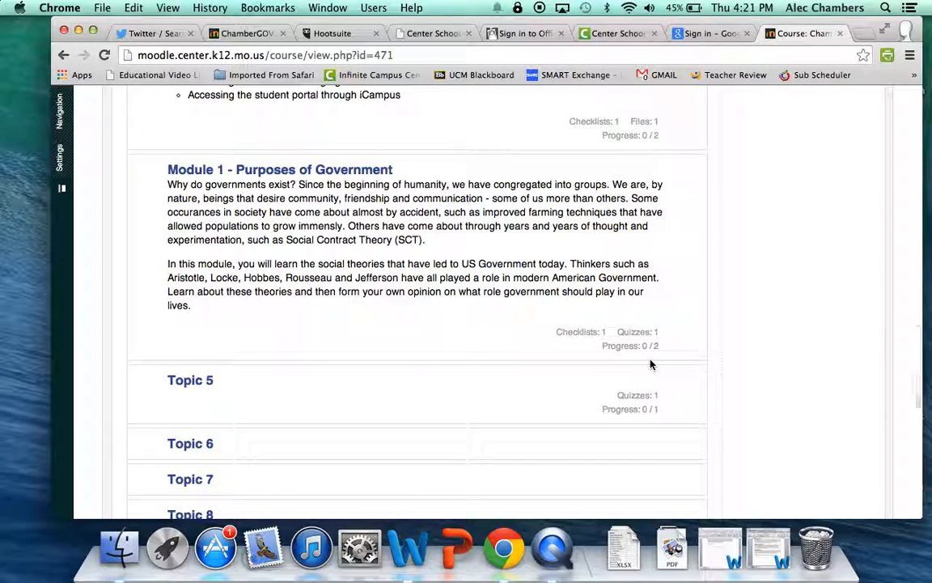